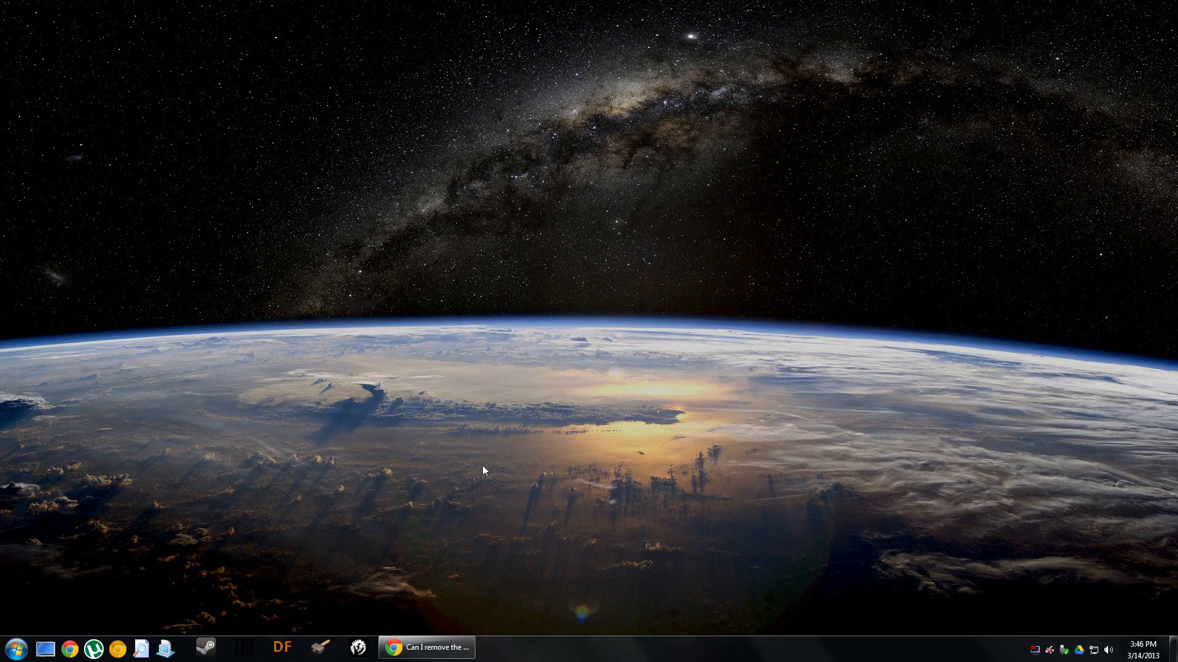
mouse_move(420, 484)
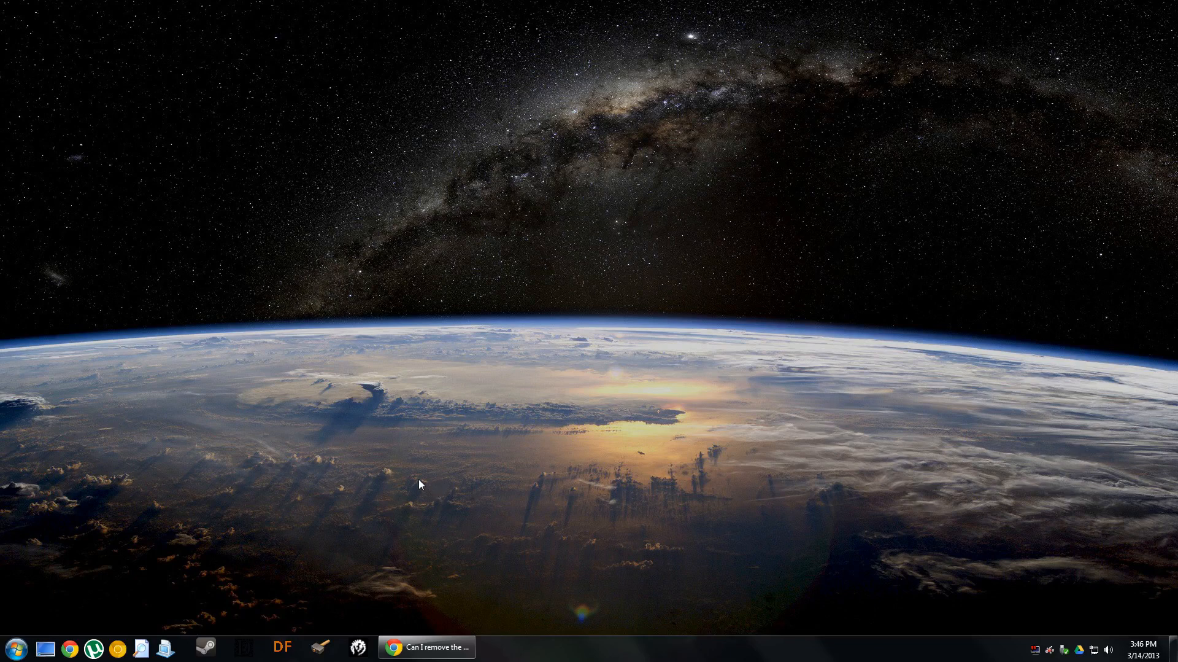
mouse_move(406, 492)
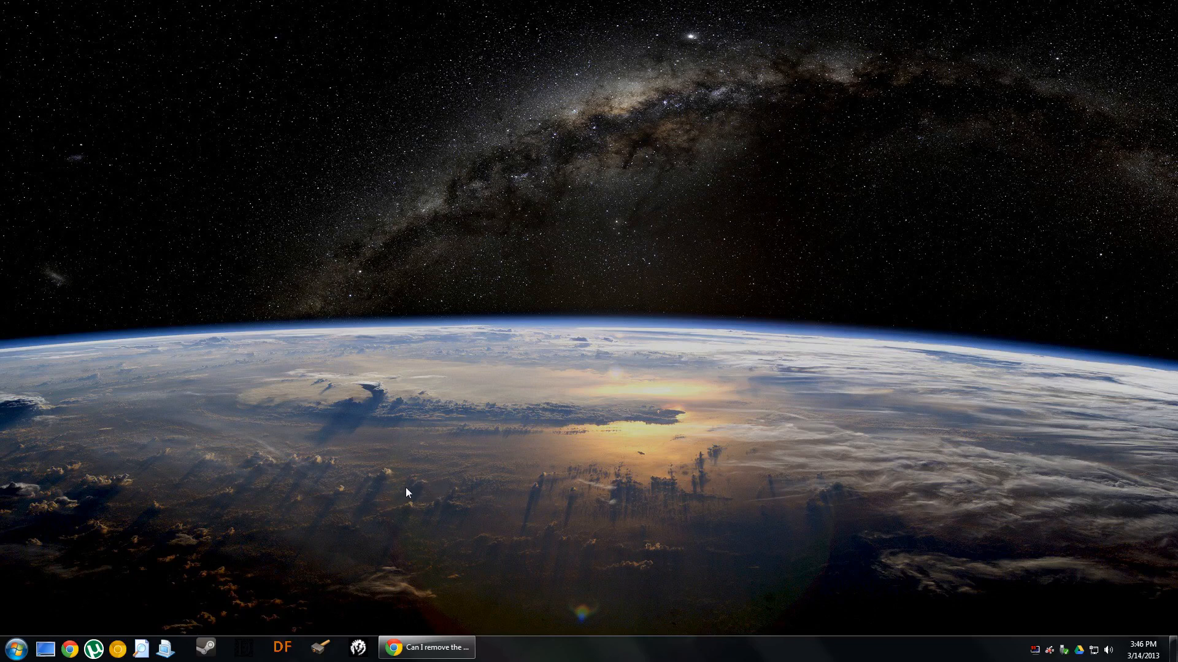
mouse_move(164, 648)
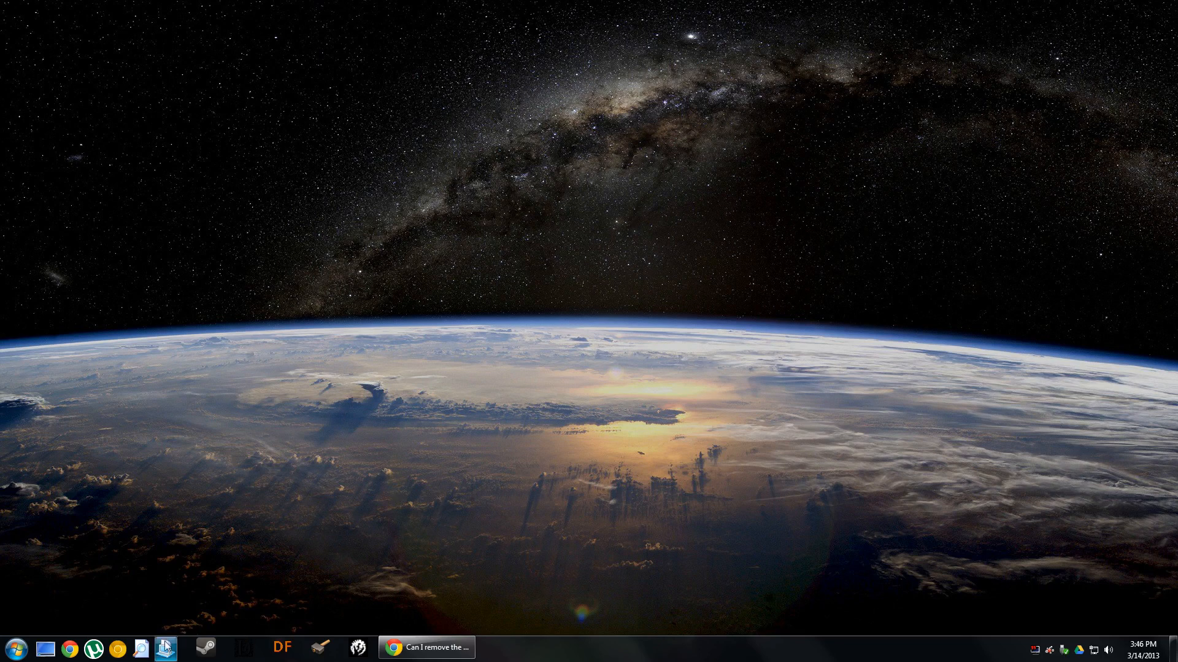
Launch Everything and search for 'crusader' to find the Crusader Kings II files.
click(163, 647)
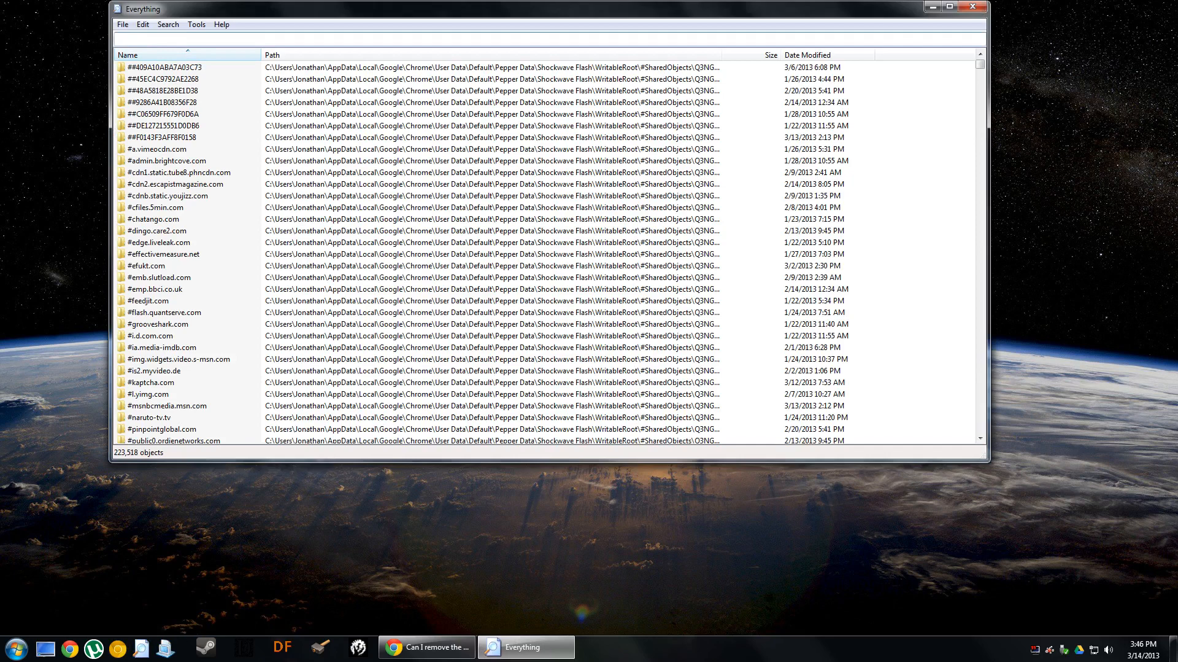
text(crusader)
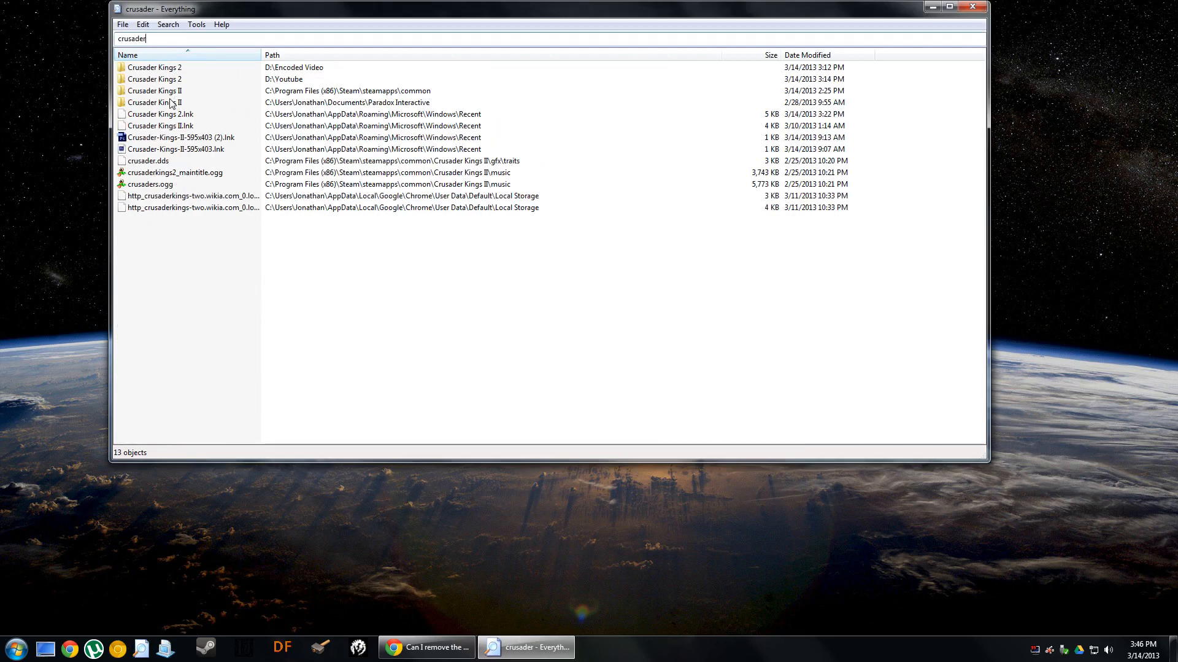
mouse_move(158, 103)
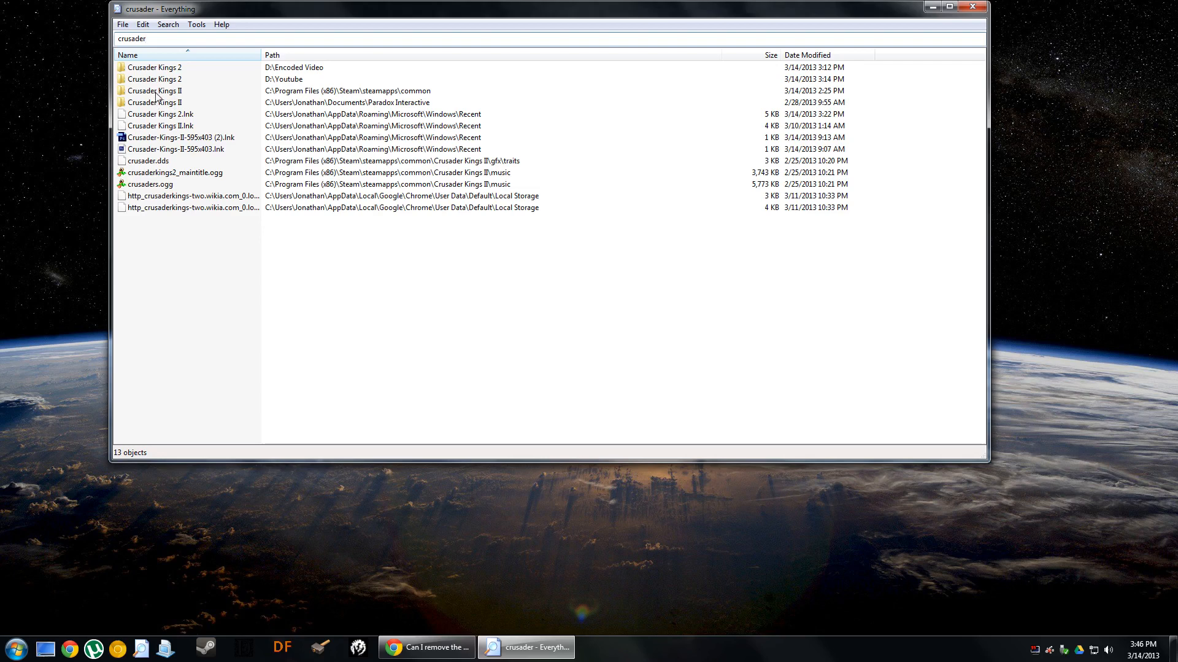
mouse_move(174, 103)
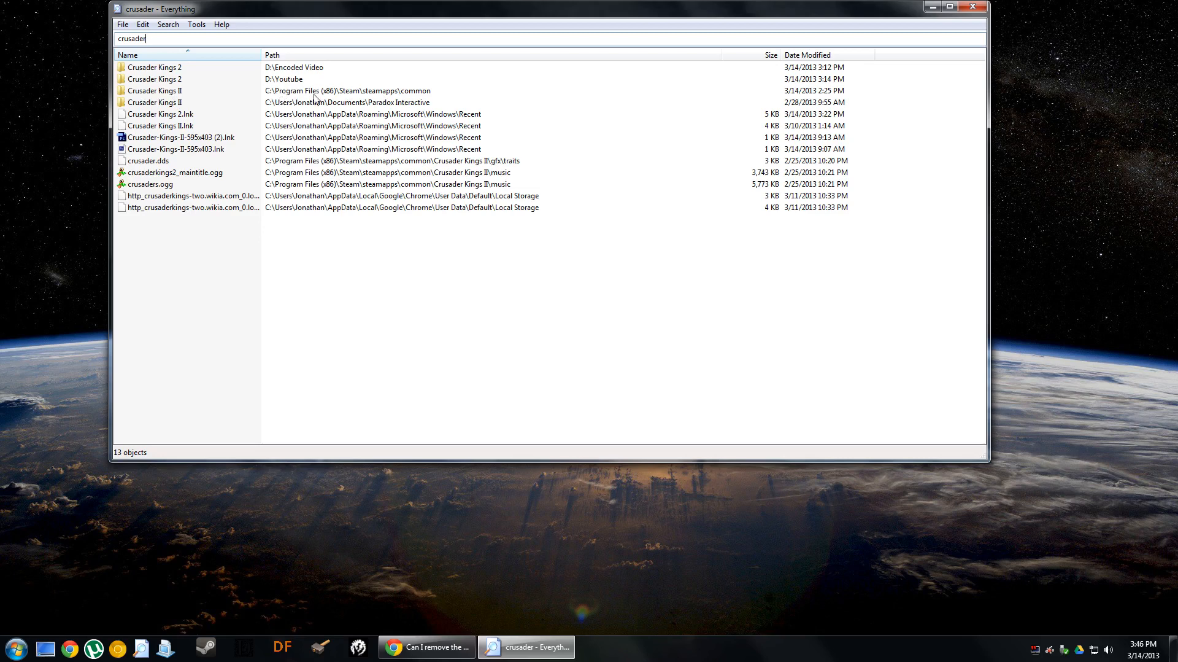
mouse_move(343, 96)
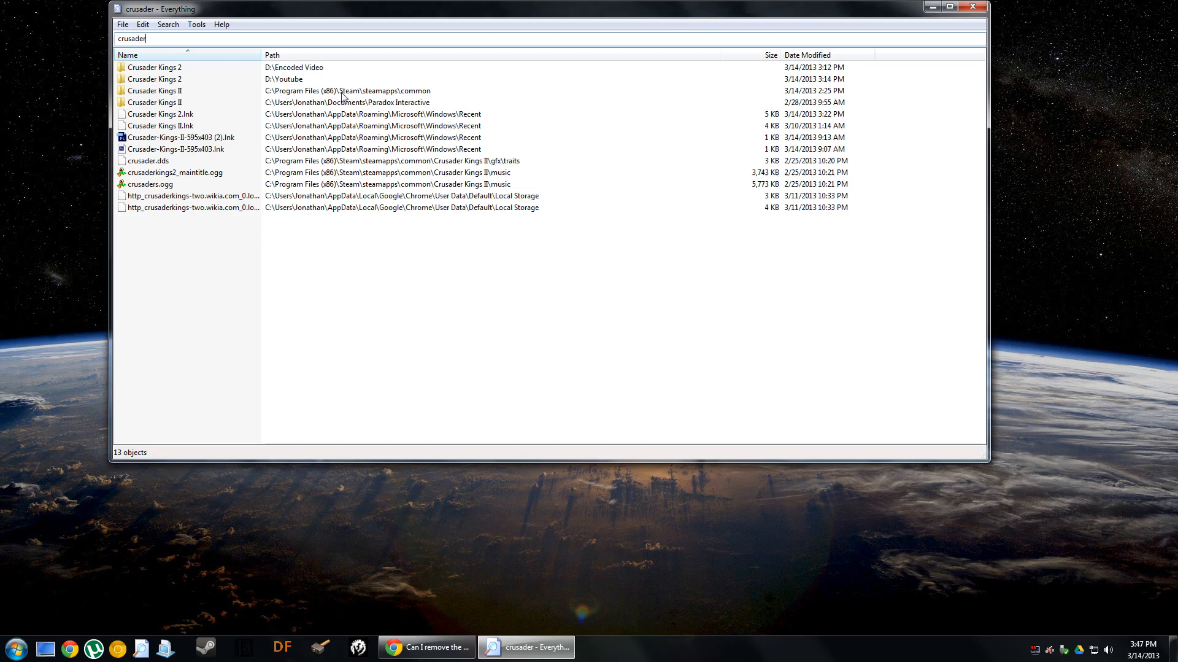
mouse_move(198, 97)
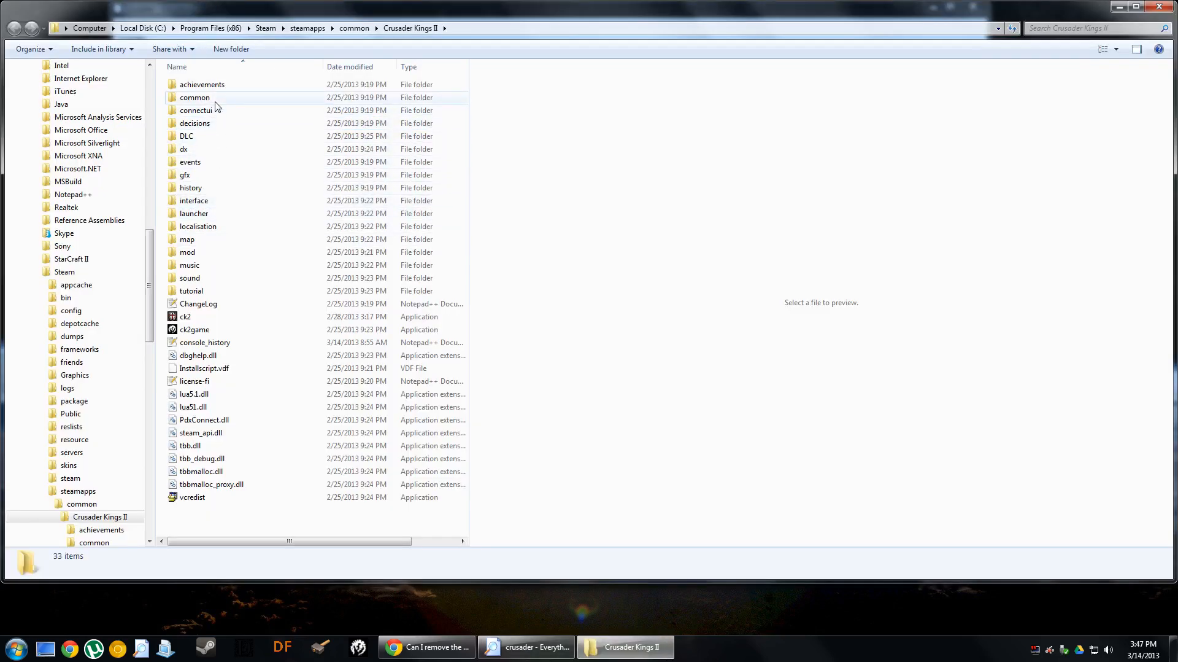
Browse the Crusader Kings II common folder and open defines.txt in Notepad++.
double_click(195, 97)
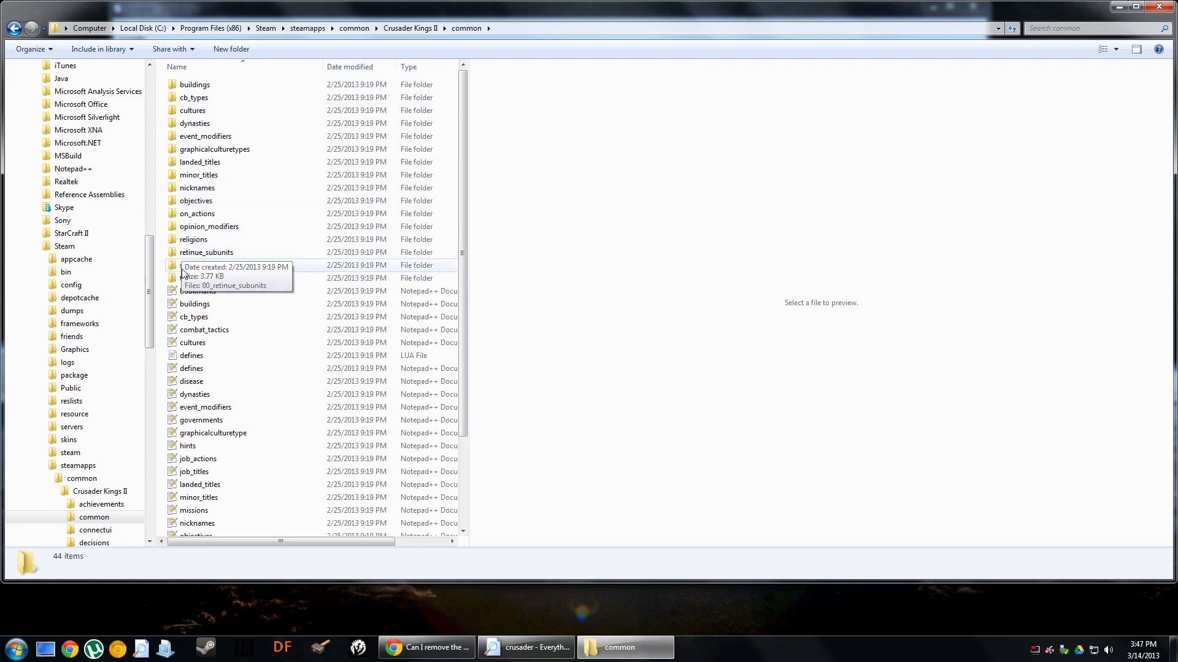
scroll(down, 3)
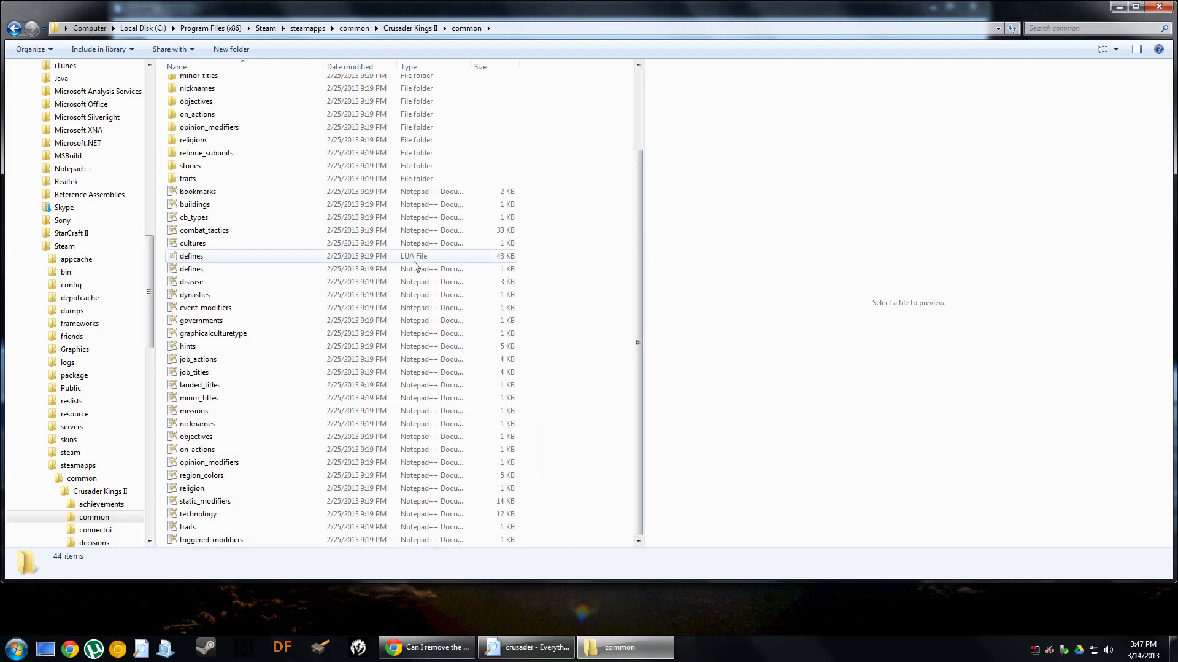
click(192, 268)
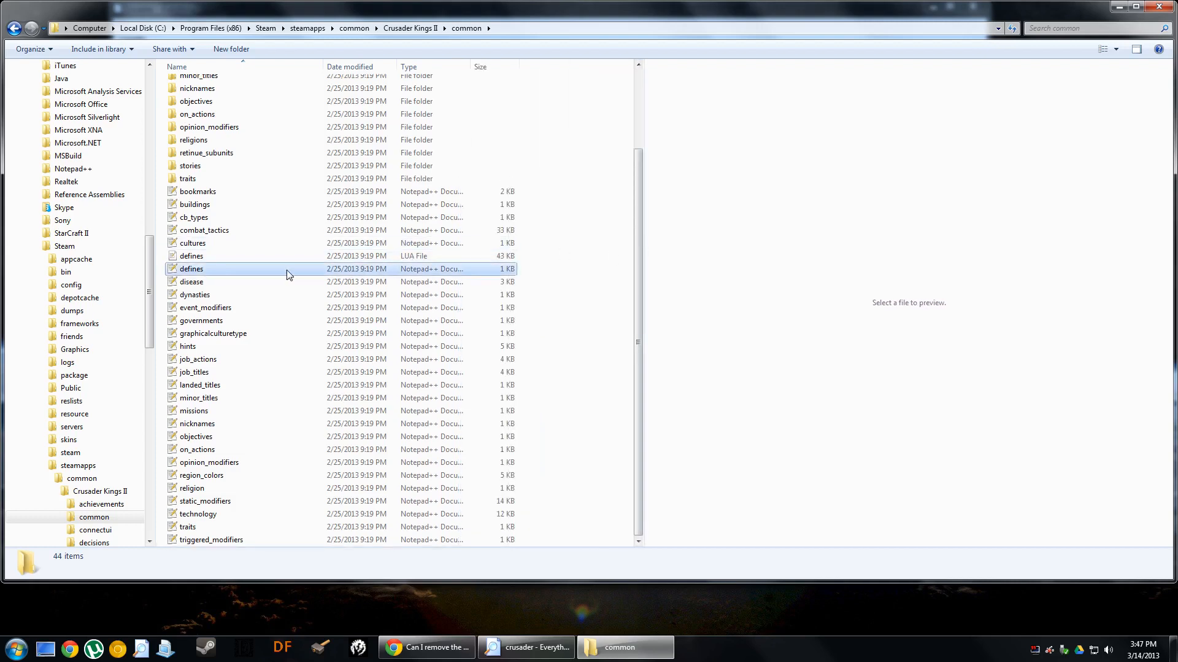
click(193, 269)
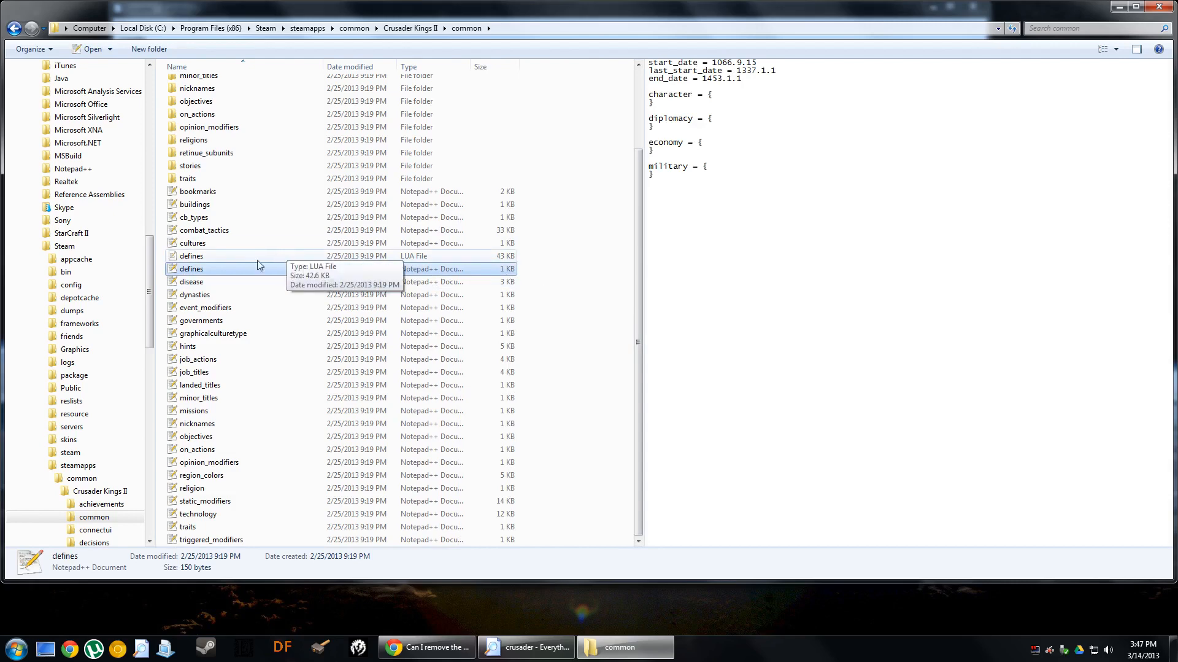
double_click(192, 268)
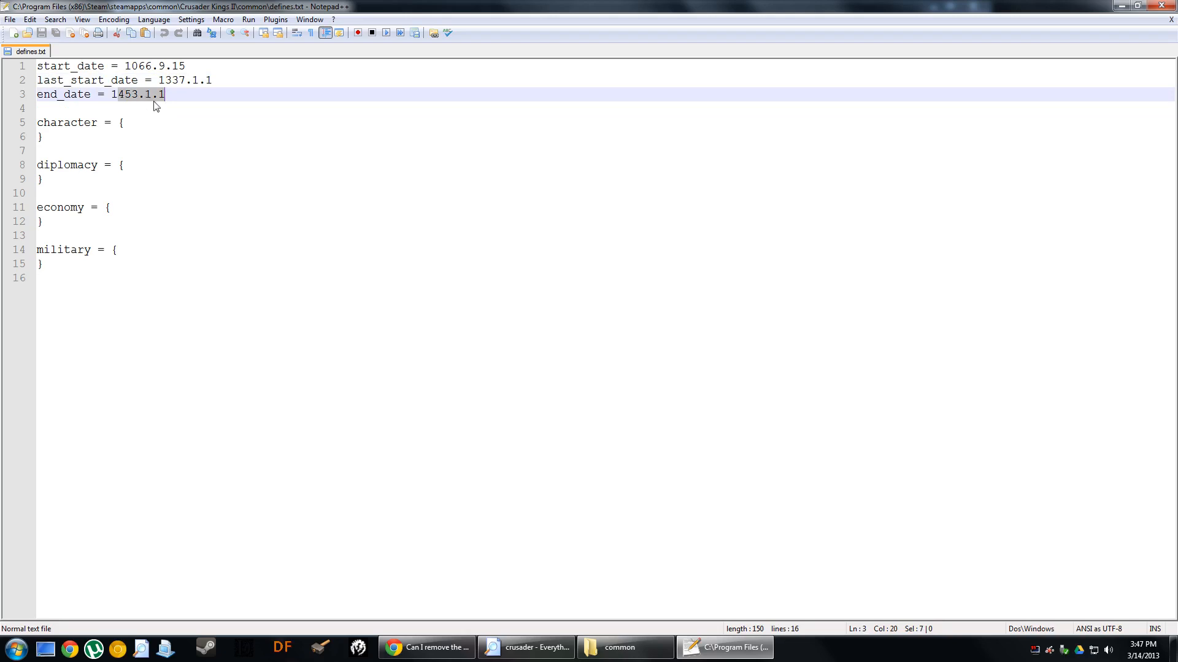
mouse_move(130, 101)
text(8)
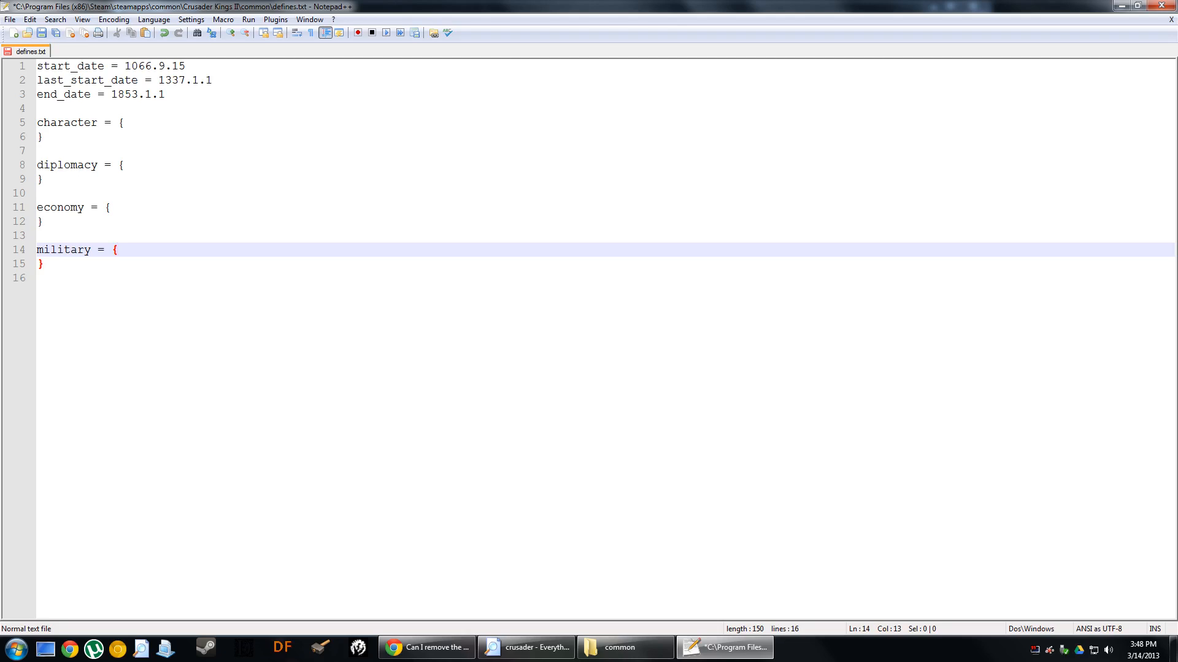
Return to line 3 where end_date now reads 1853.1.1.
click(124, 94)
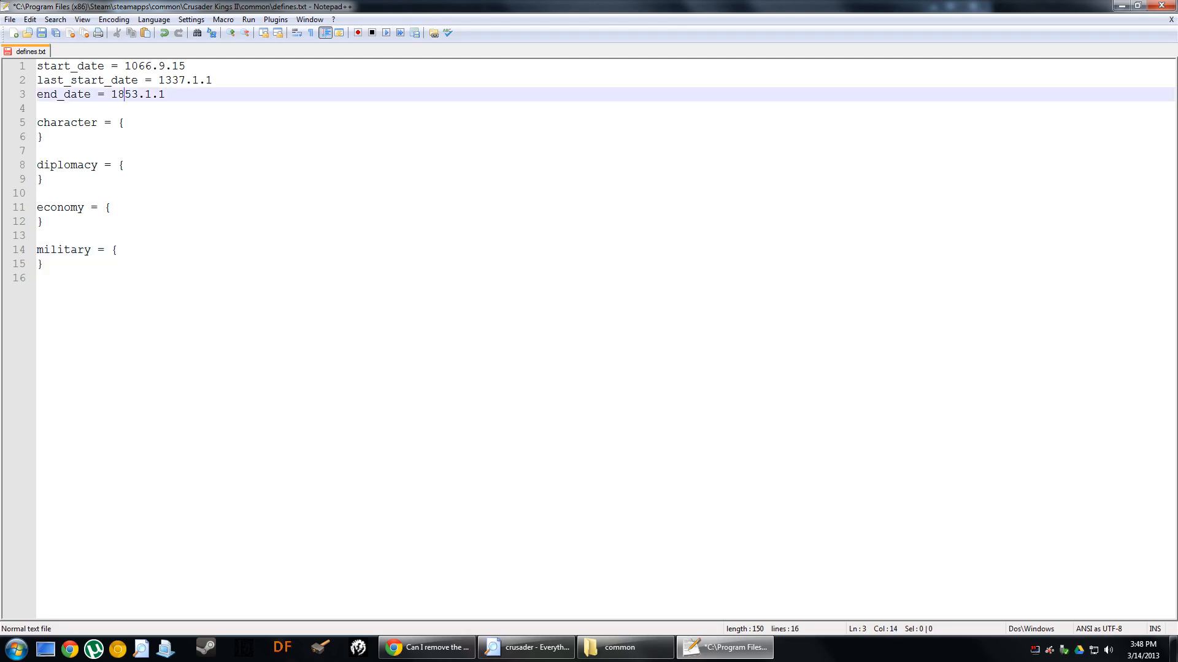